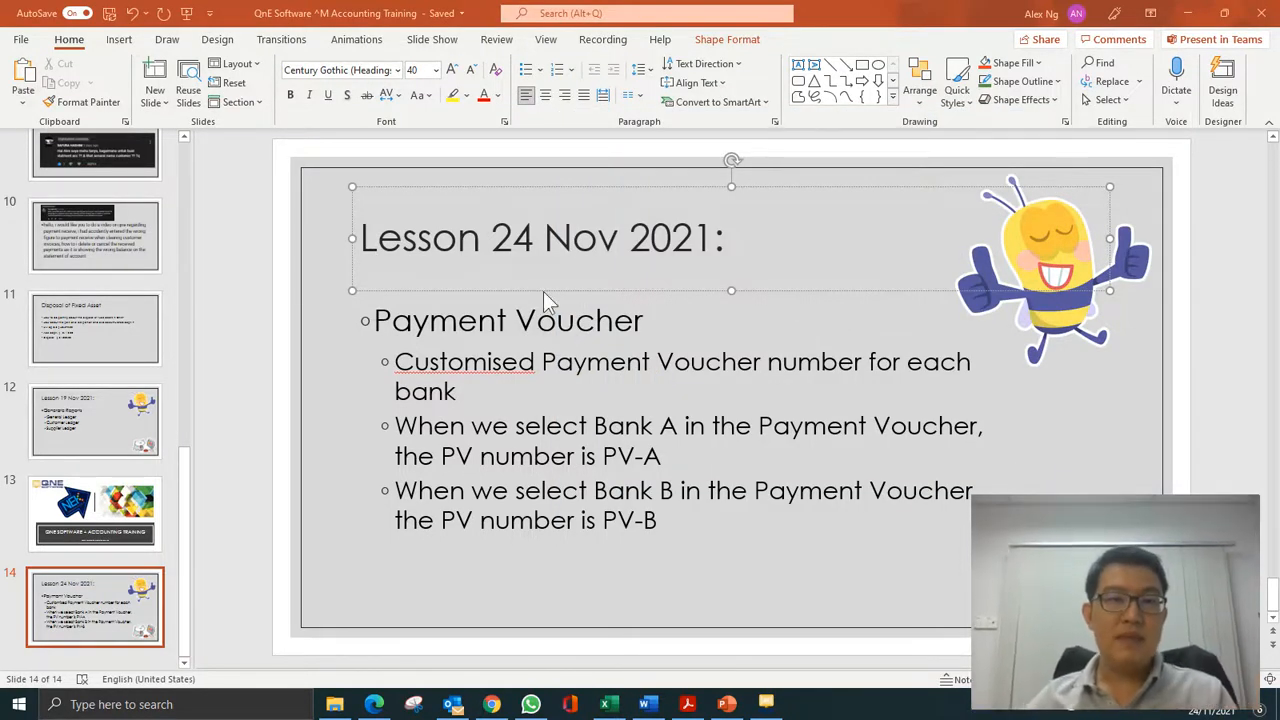
- Show the QNE title slide, then return to the 24 Nov 2021 per-bank payment voucher lesson slide
left_click(95, 513)
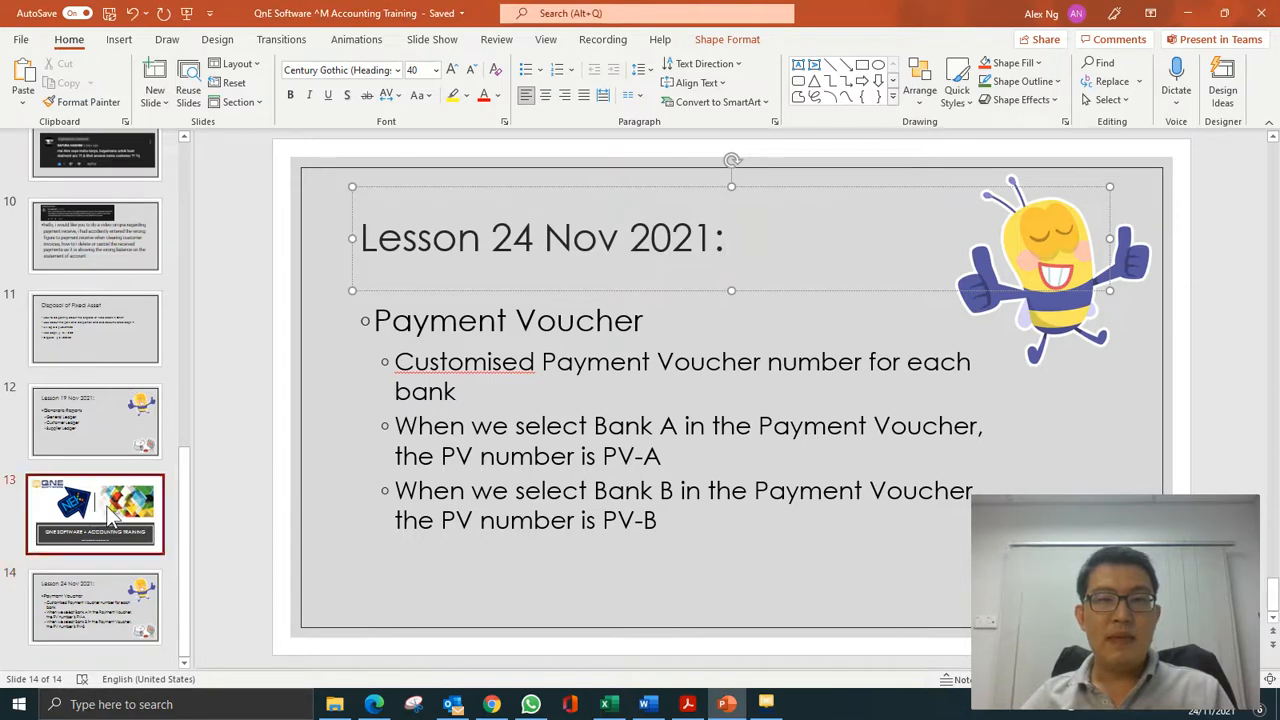
left_click(95, 513)
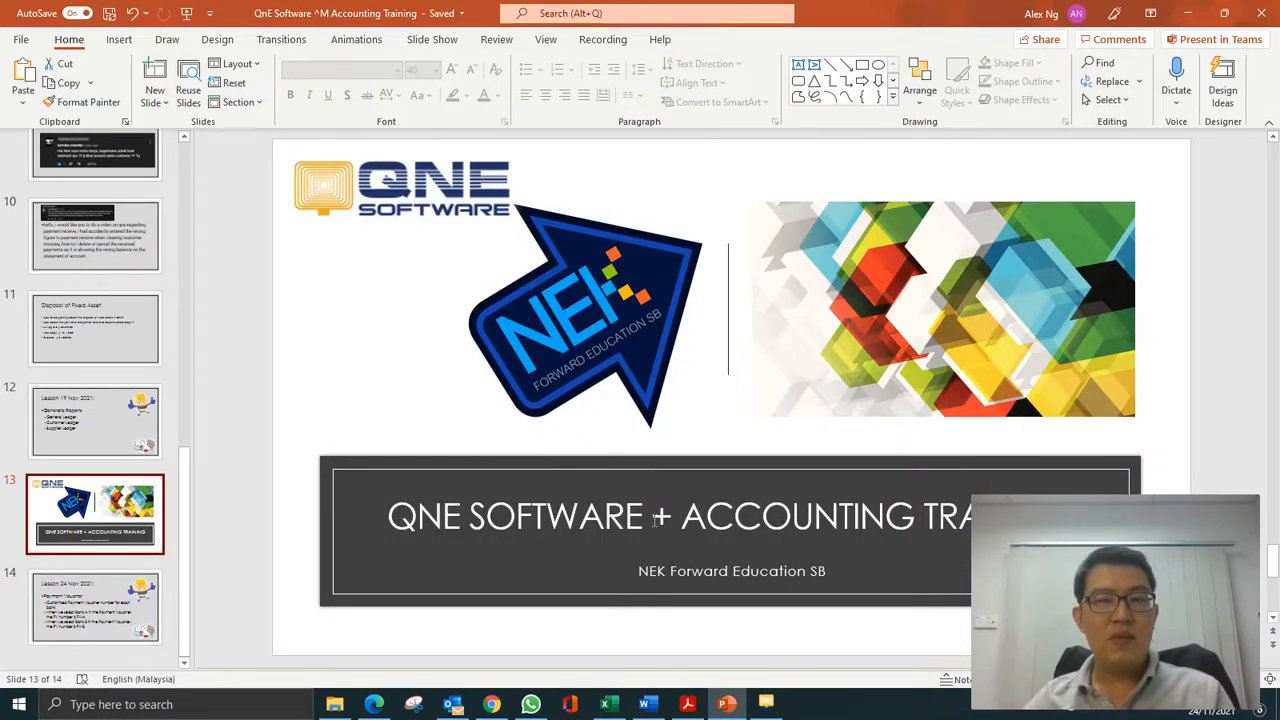
left_click(95, 605)
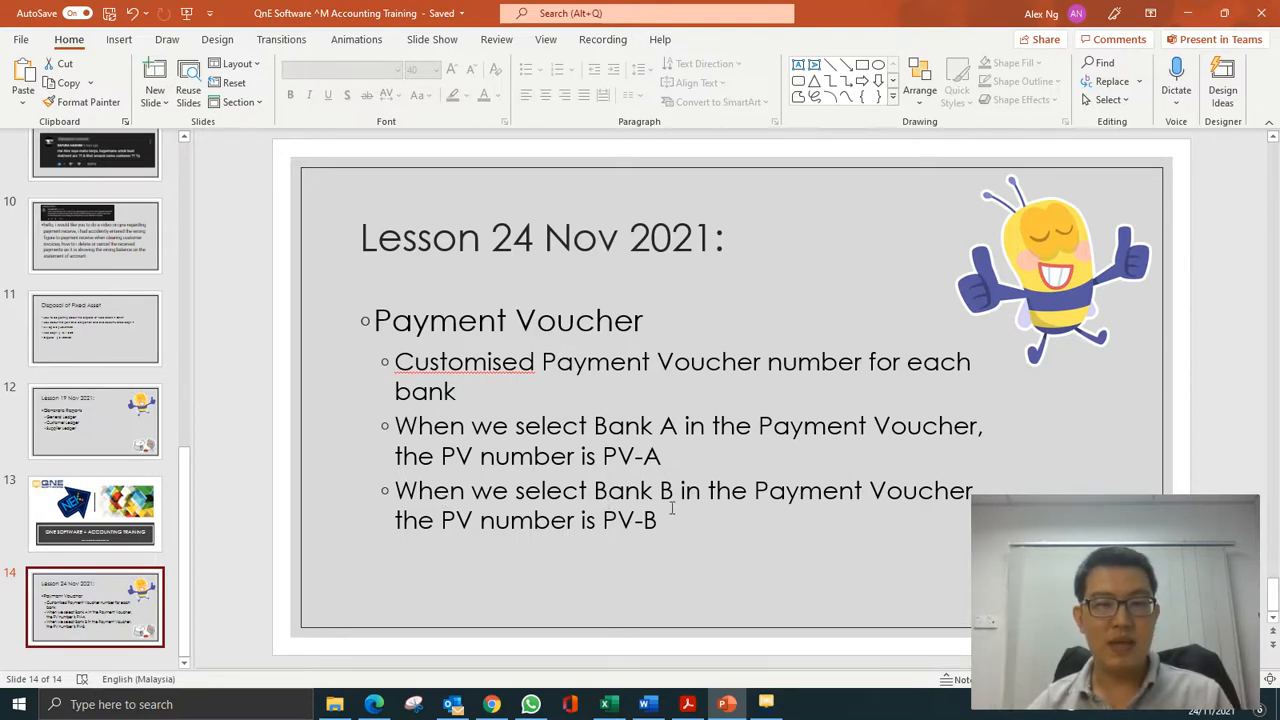
mouse_move(765, 704)
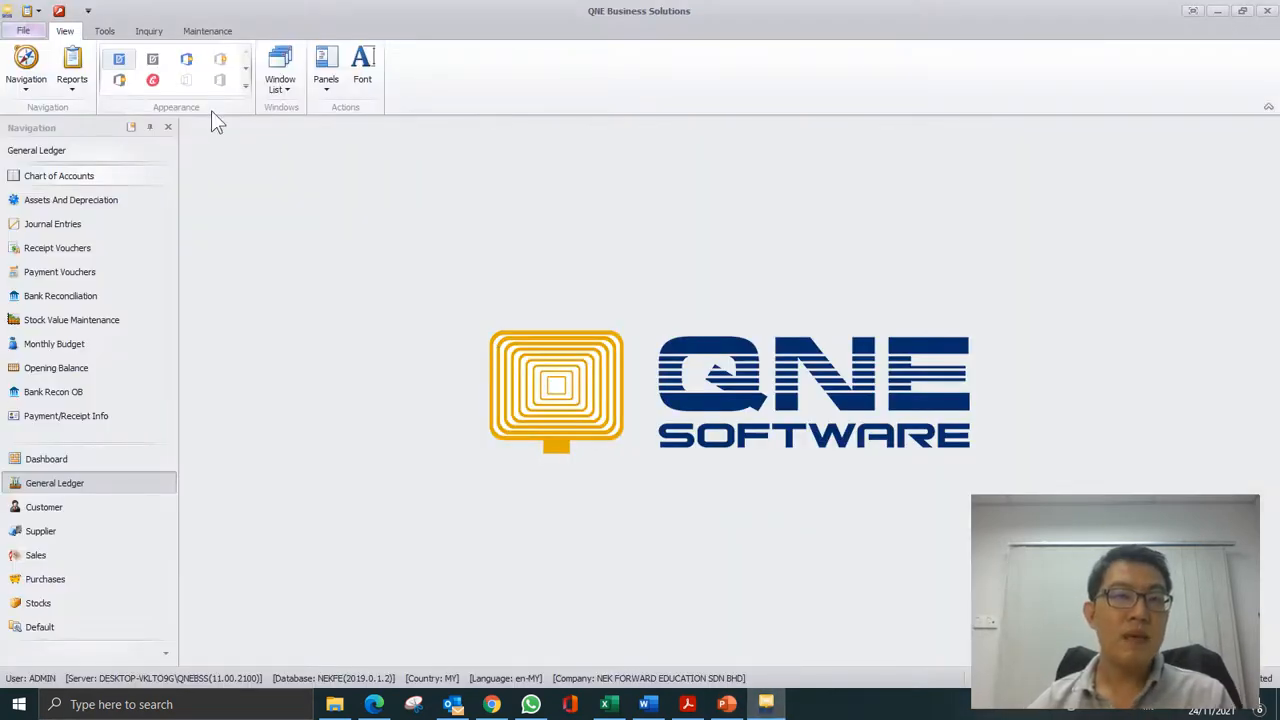
- Rename the Payment running number entry to PV-CIMB, then select the PV UOB entry
left_click(207, 31)
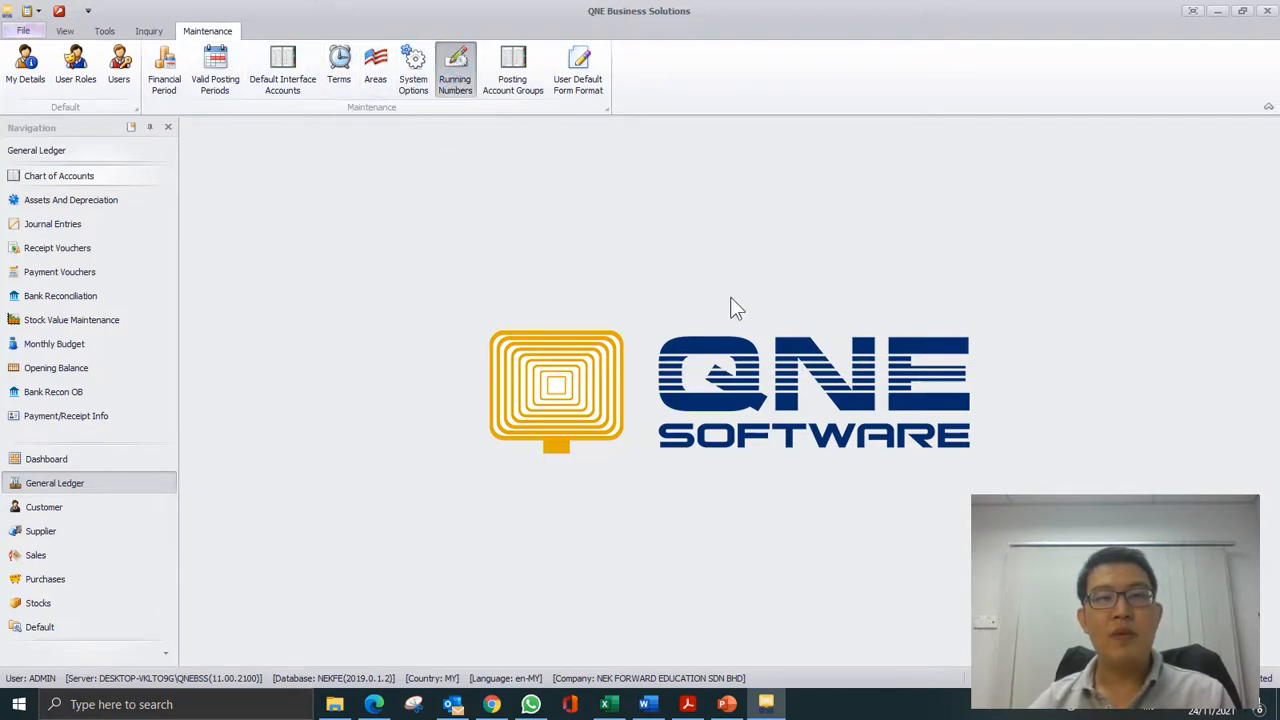
left_click(455, 70)
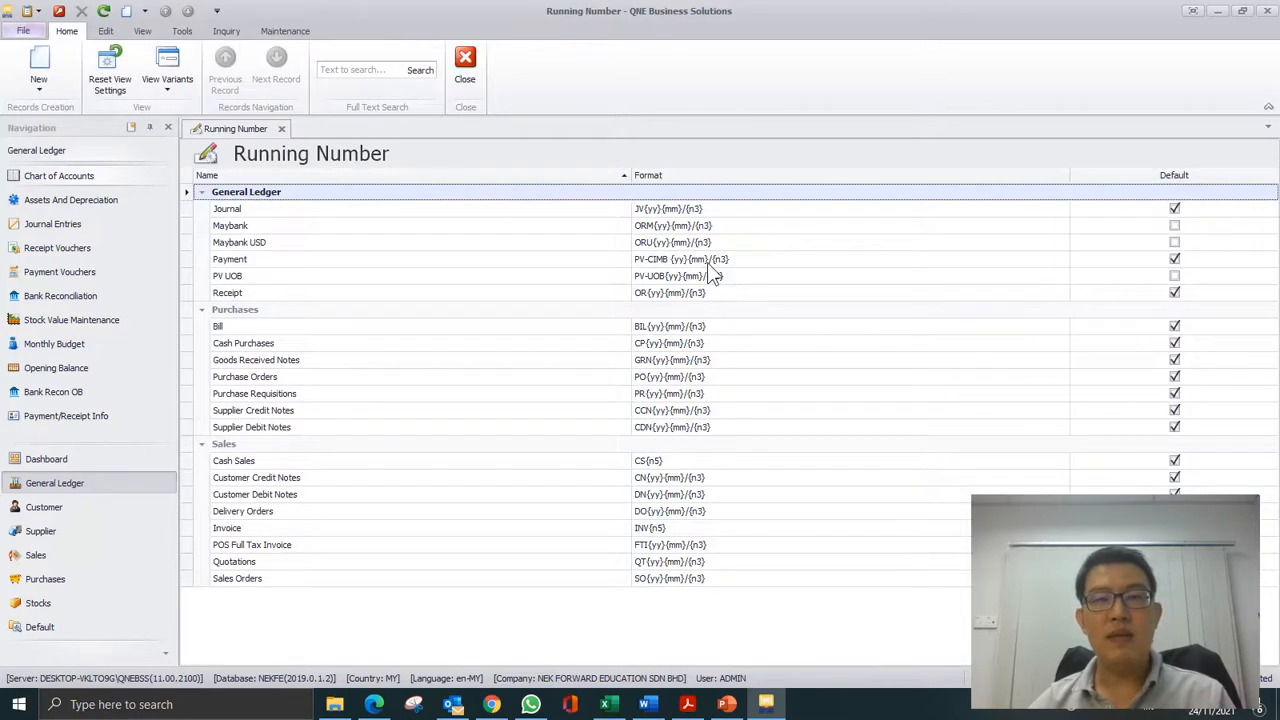
mouse_move(611, 273)
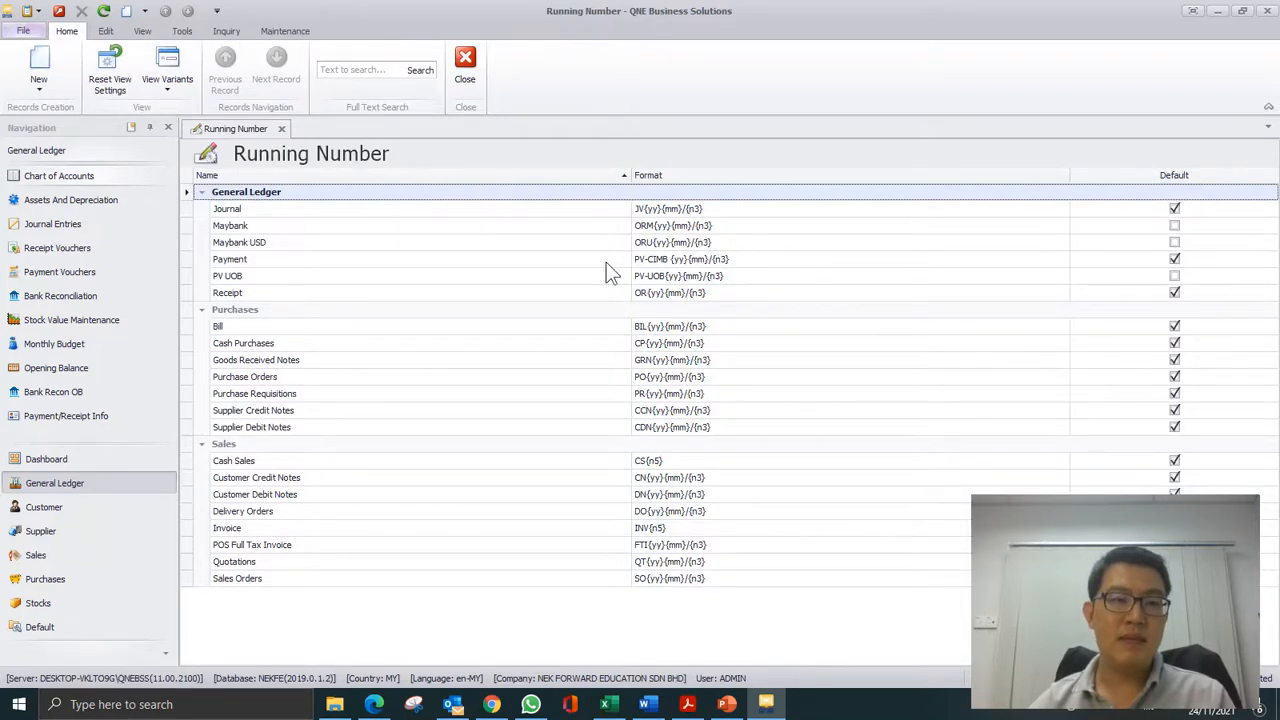
mouse_move(227, 273)
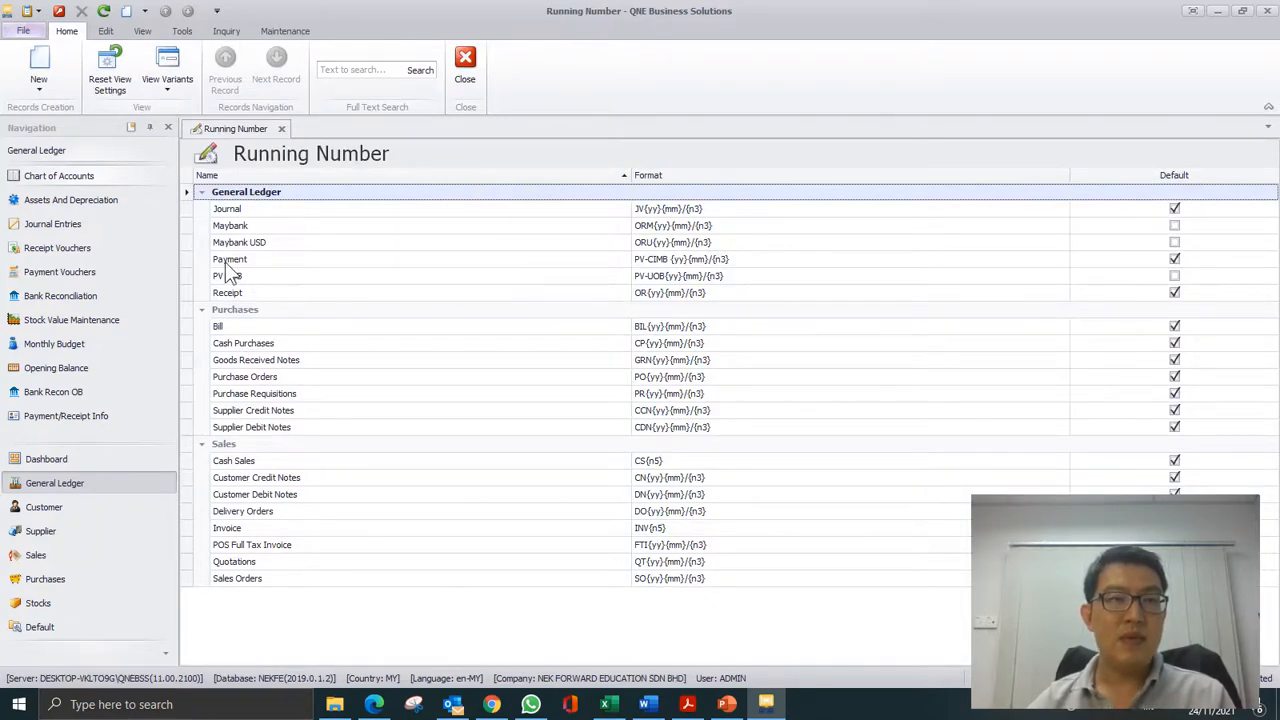
double_click(229, 259)
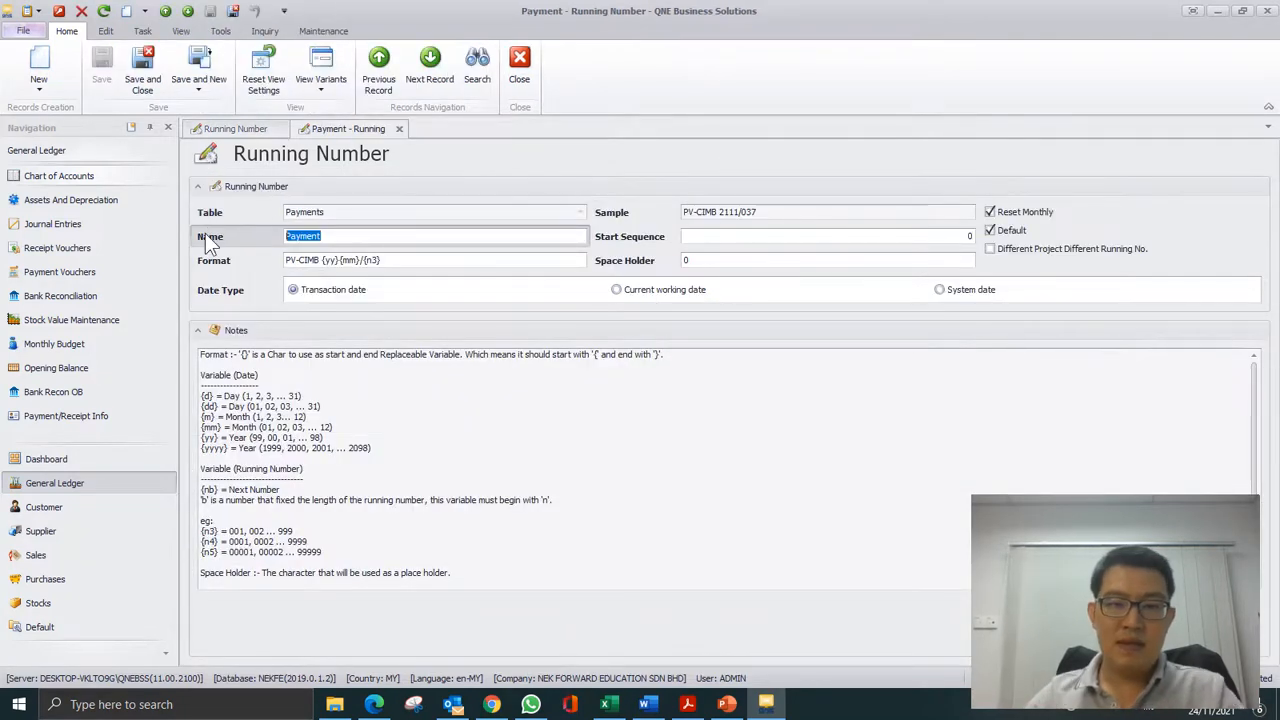
type("PV-")
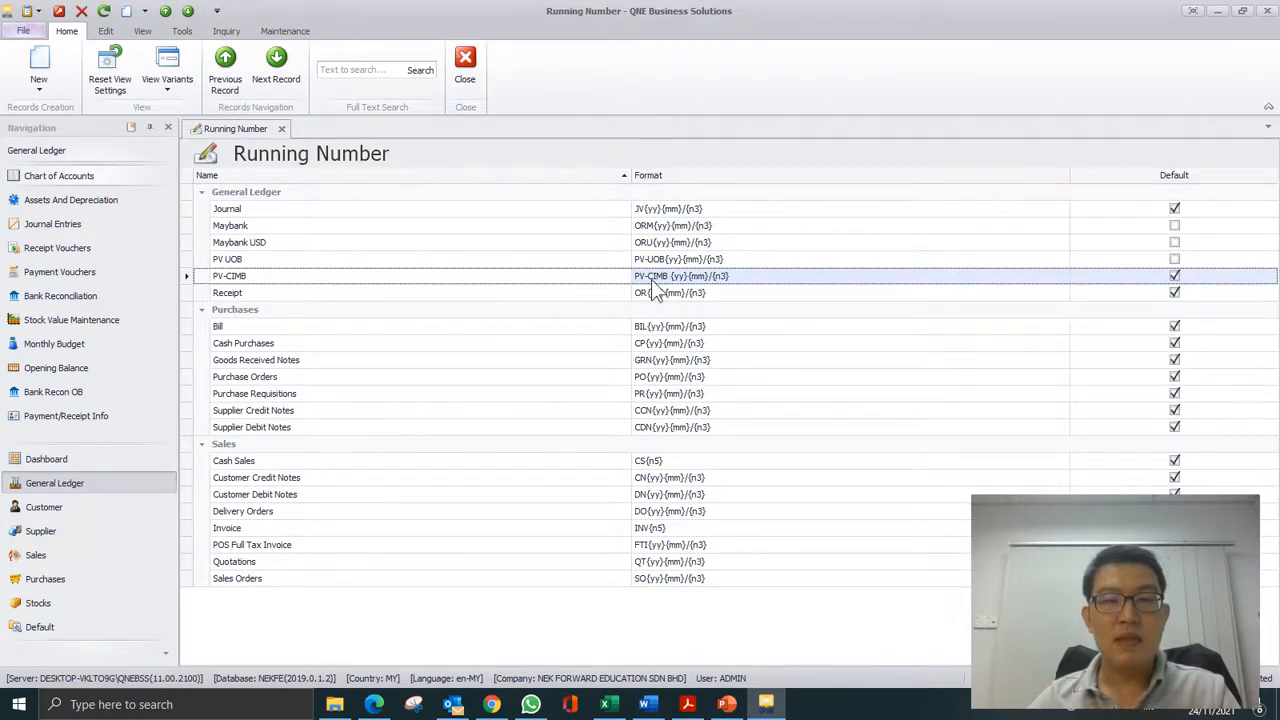
mouse_move(273, 275)
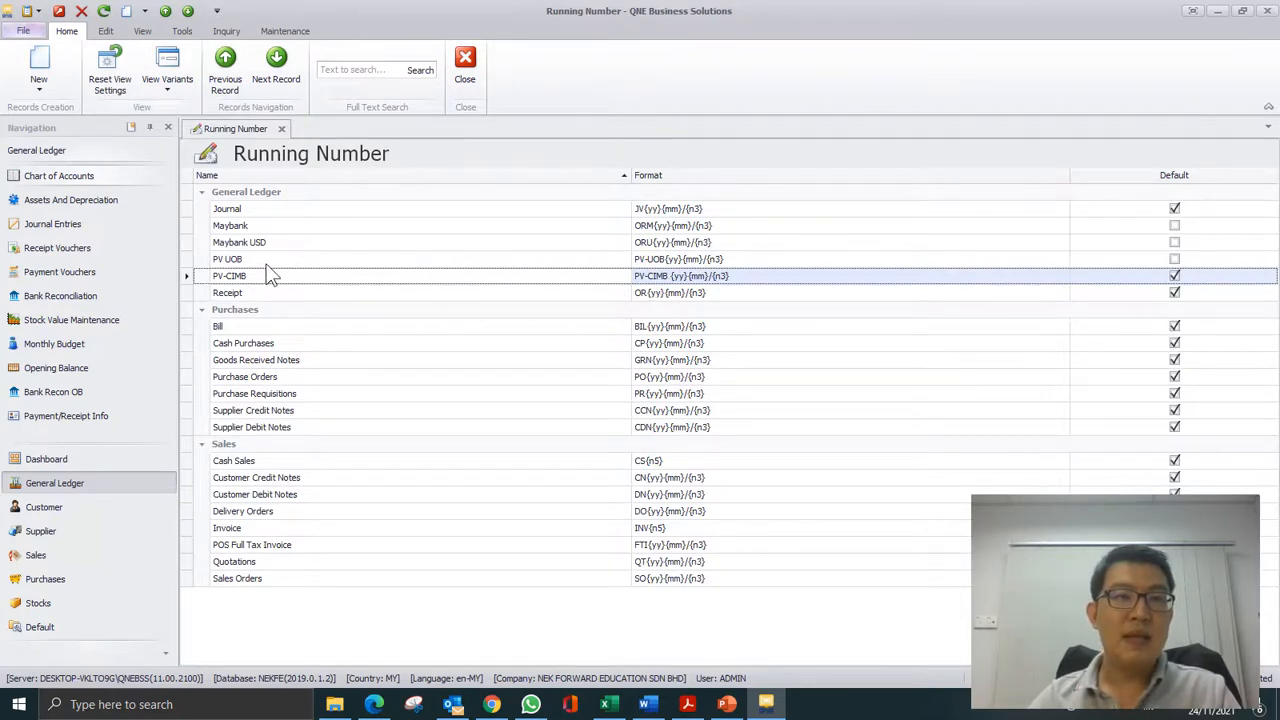
left_click(228, 259)
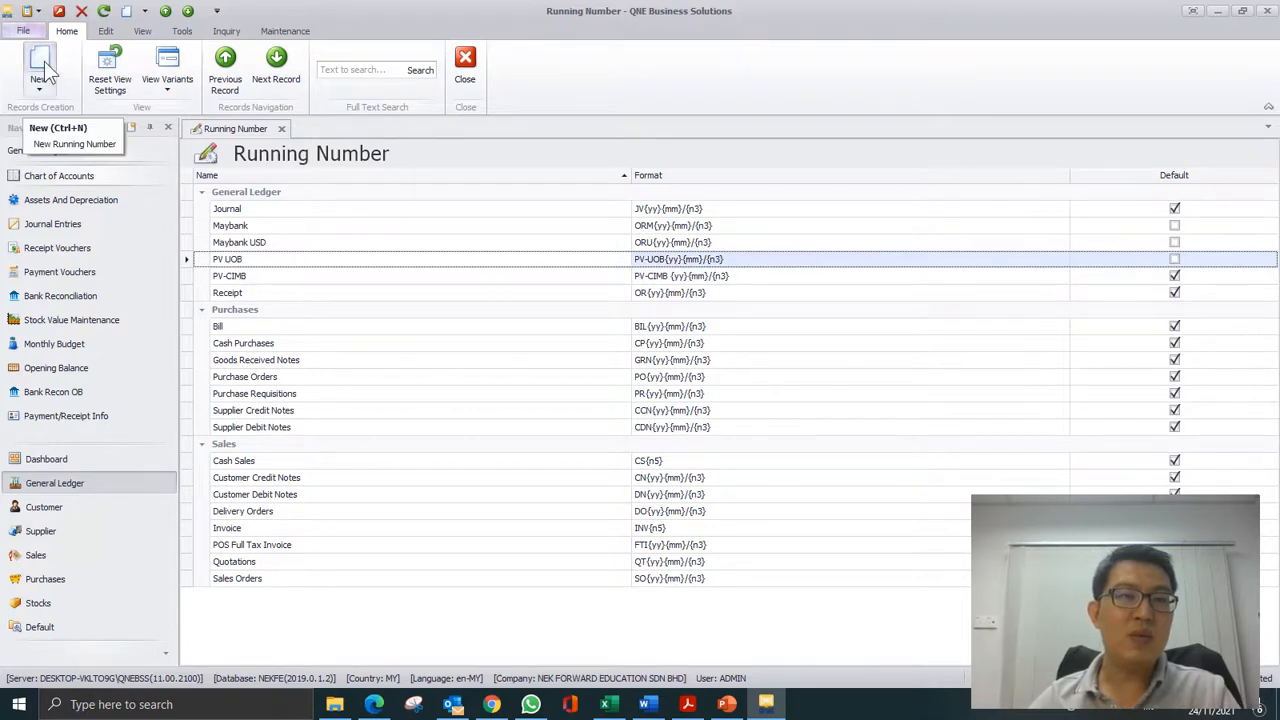
- Draft a Payments running number PV Bank B with format PV-UOB {yy}{mm}/{n3}, then close it
left_click(38, 65)
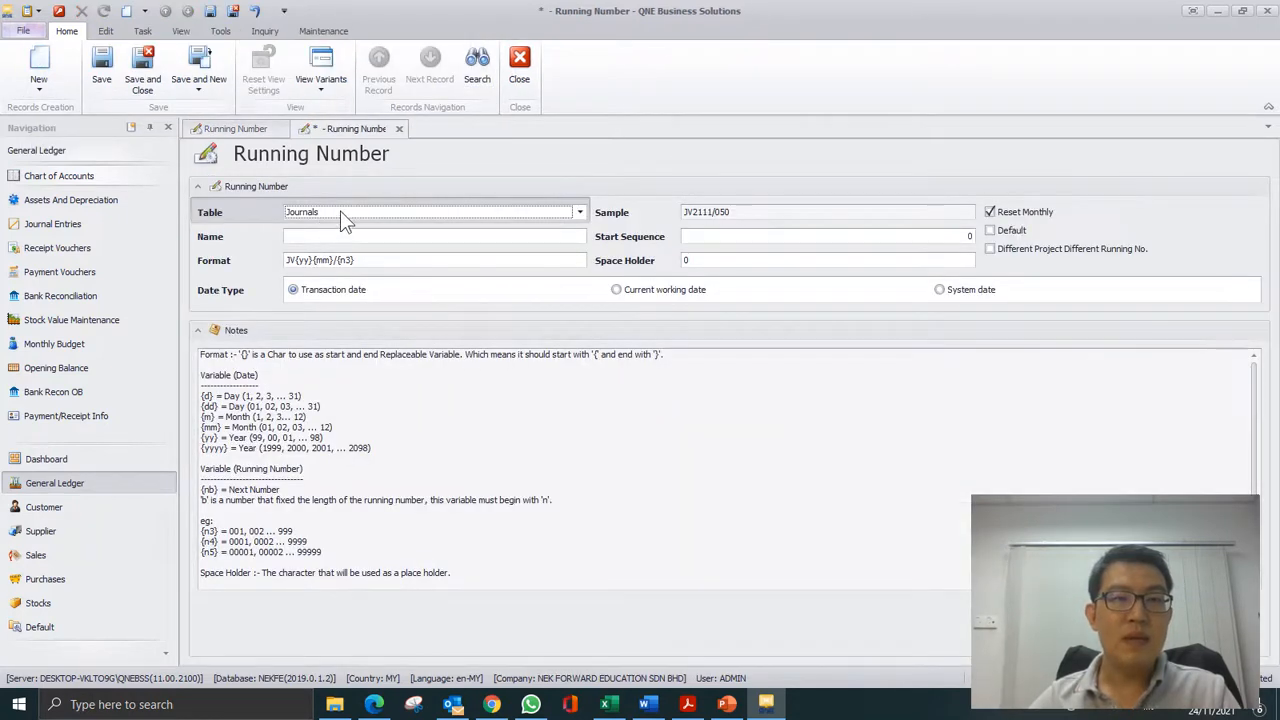
left_click(433, 211)
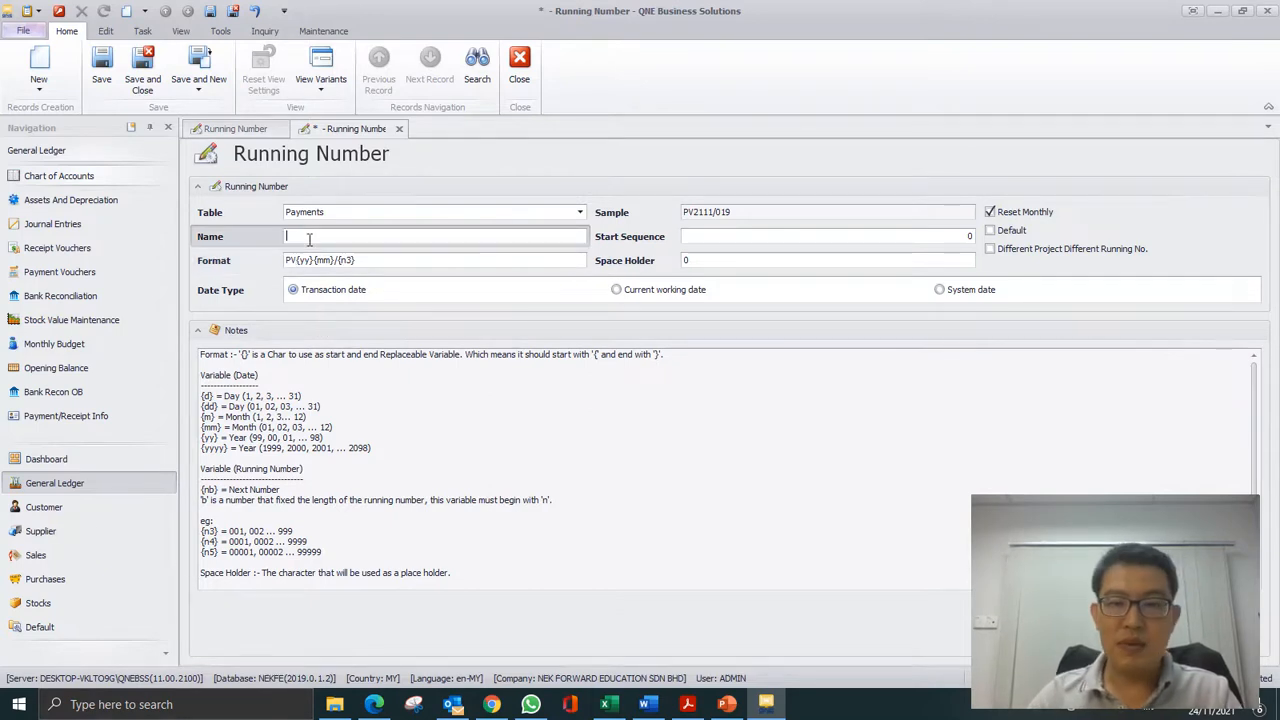
type("PV -")
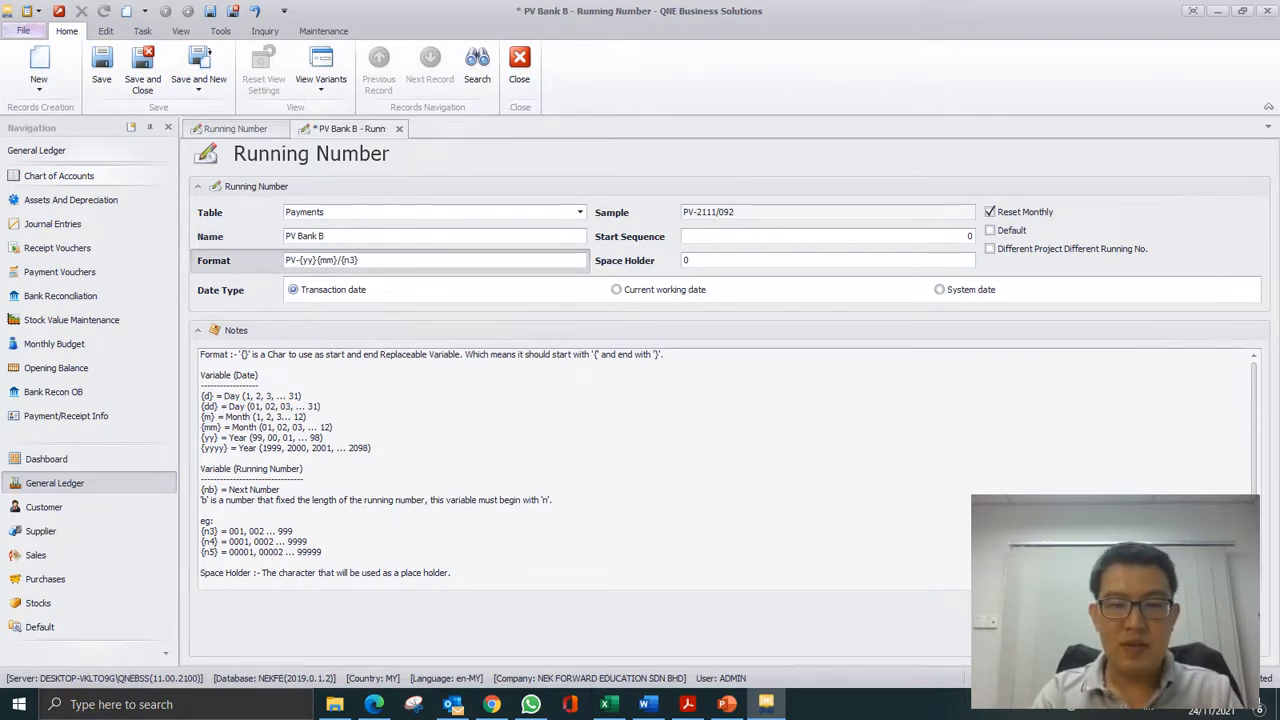
type("UOB")
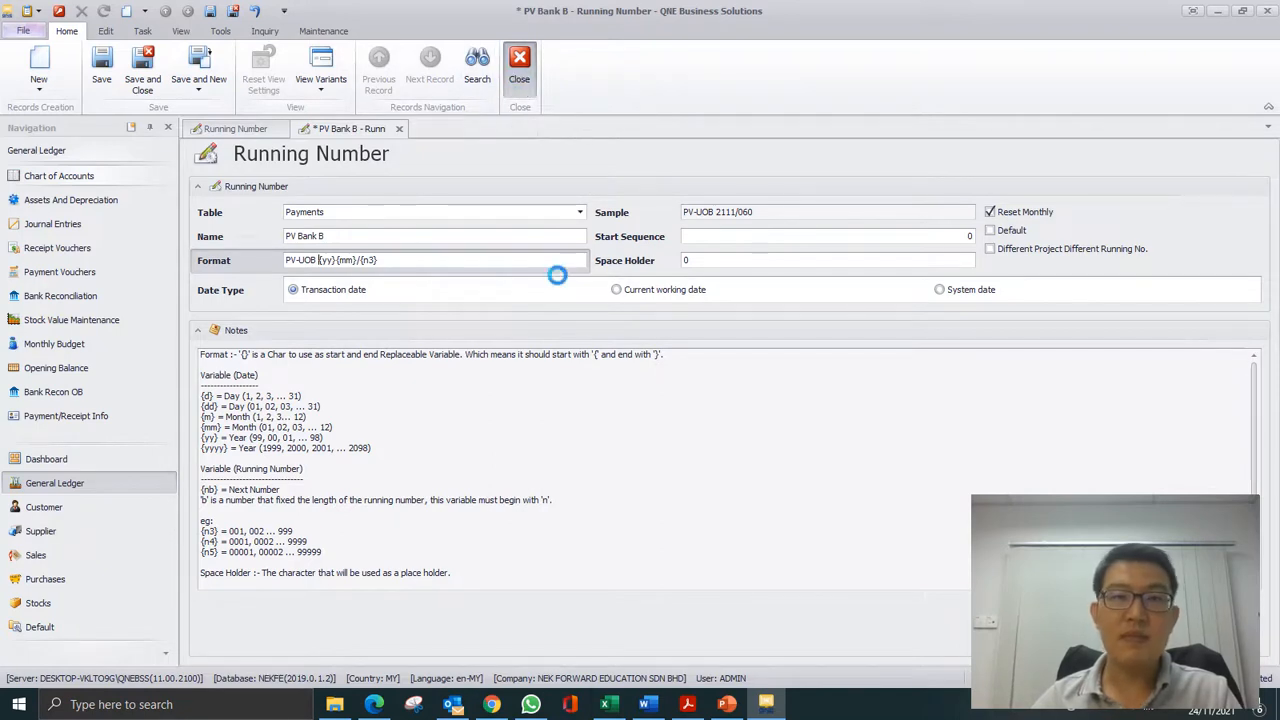
left_click(519, 62)
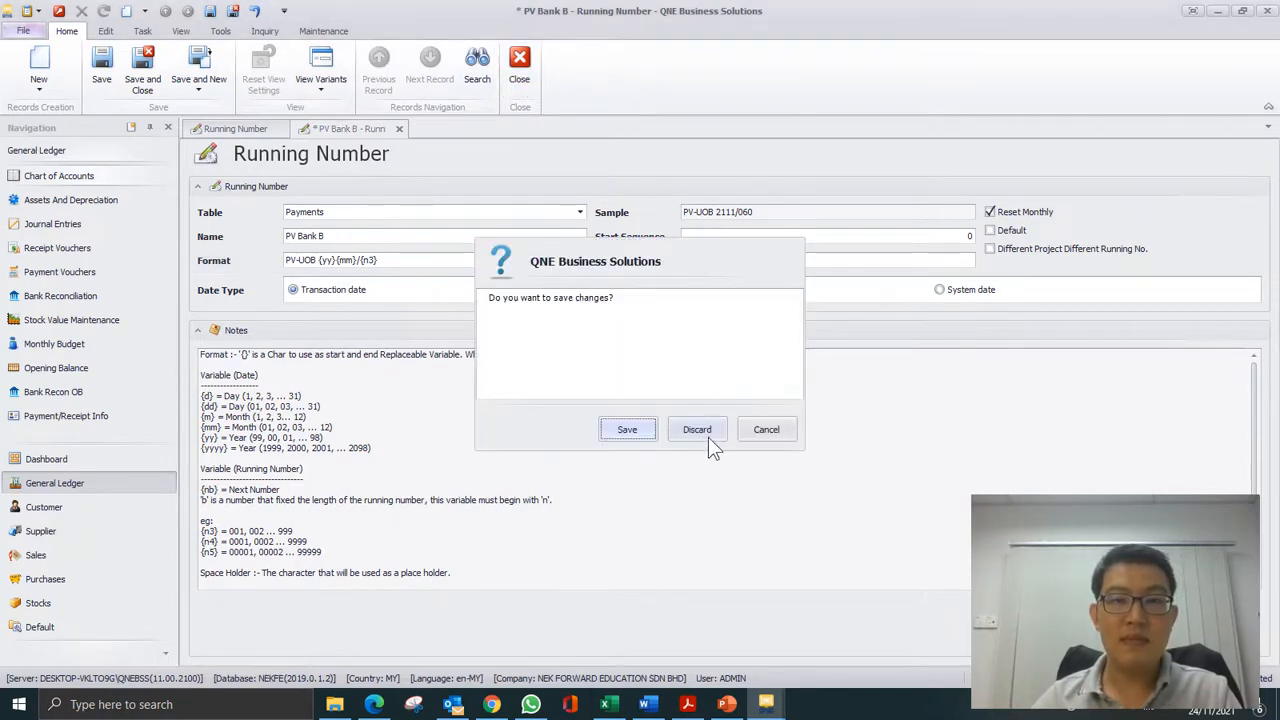
- Discard the unsaved PV Bank B record and keep PV UOB with format PV-UOB {yy}{mm}/{n3}
left_click(697, 429)
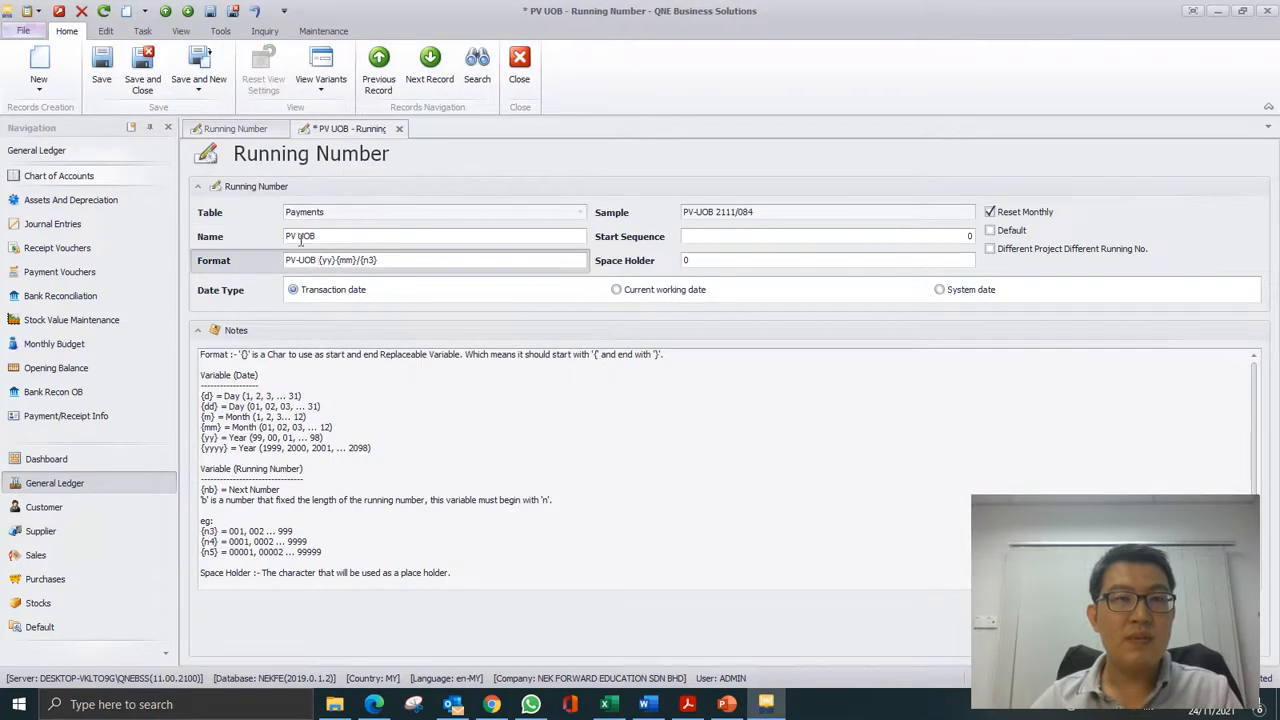
left_click(519, 62)
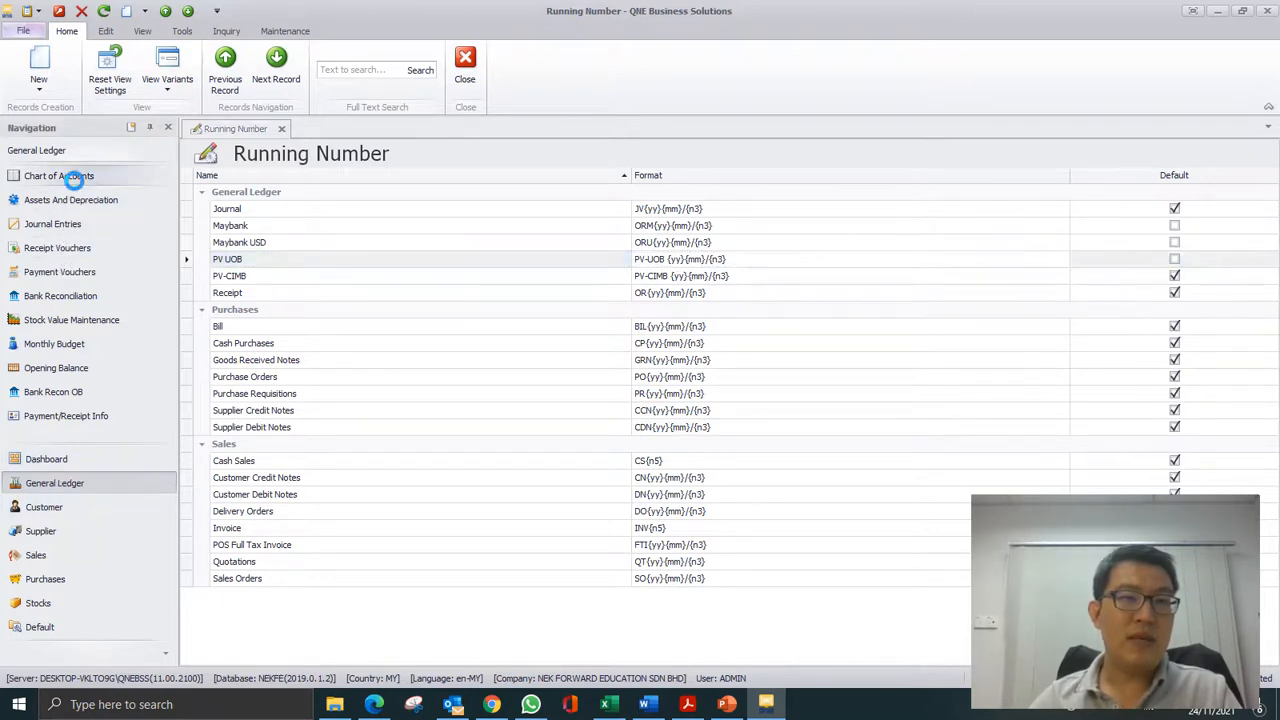
- Set the CIMB bank account to use its own PV-CIMB {yy}{mm}/{n3} voucher numbering
left_click(59, 175)
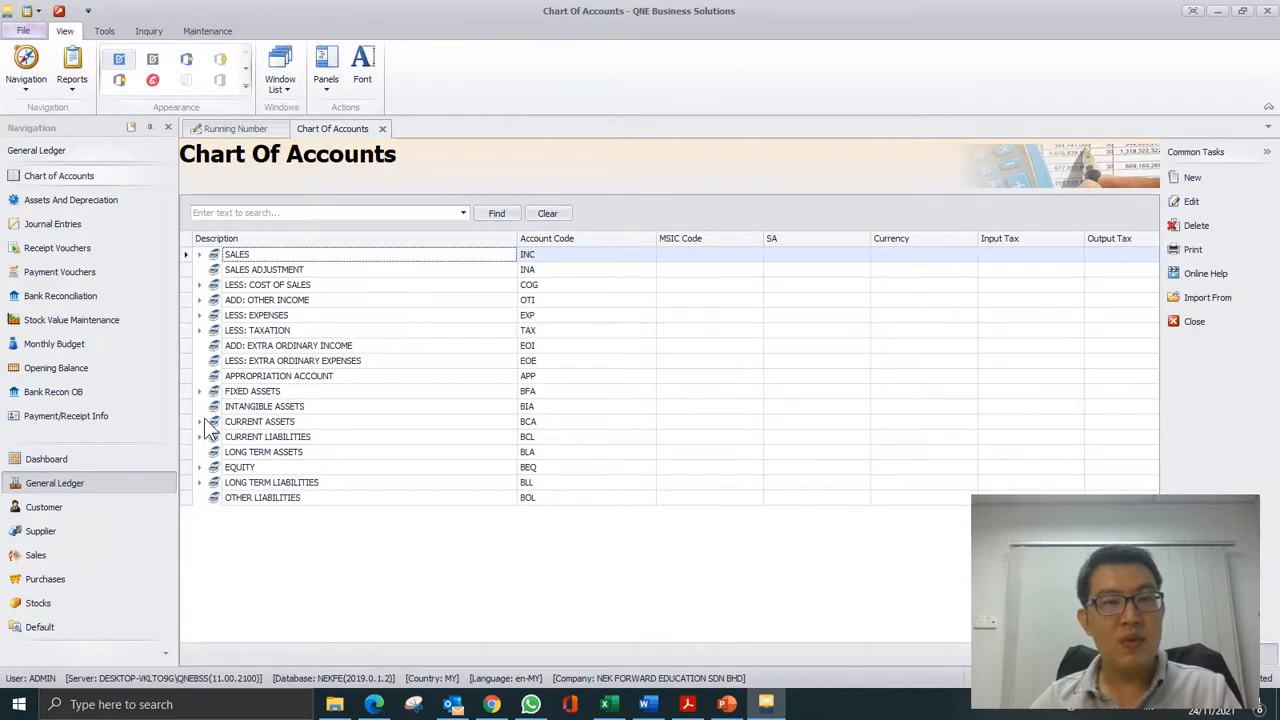
left_click(199, 421)
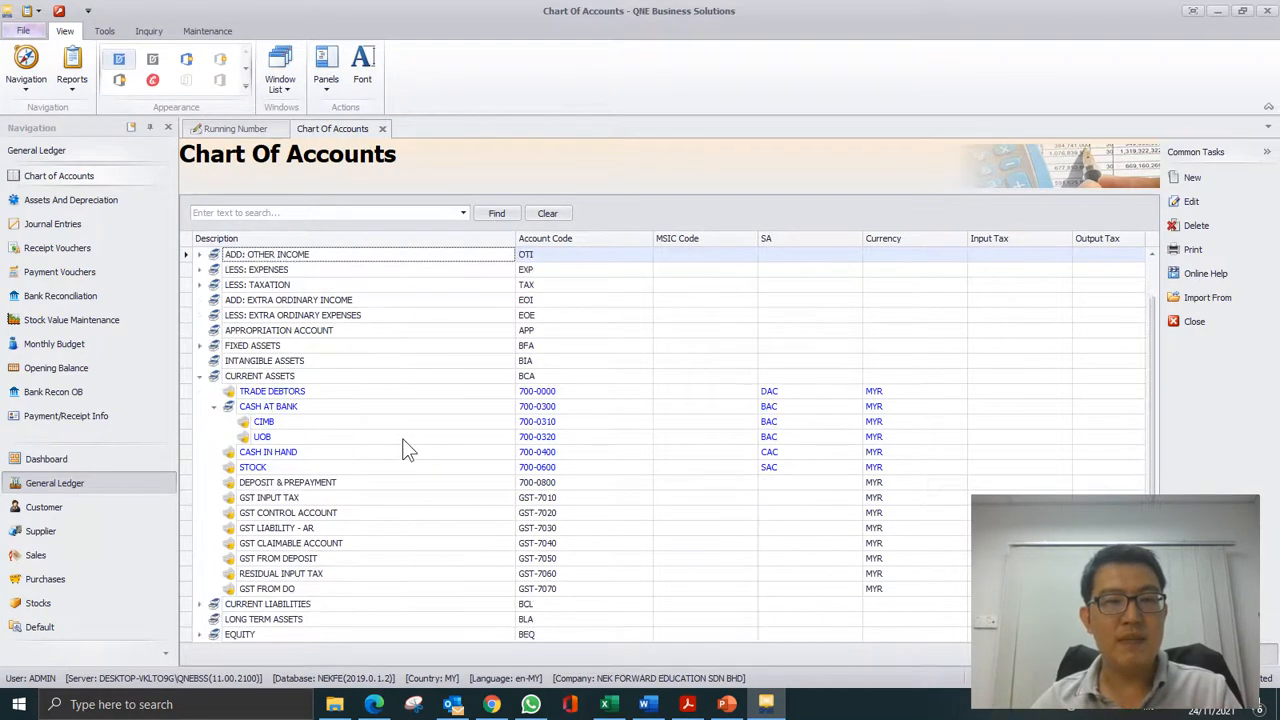
scroll("down", 3)
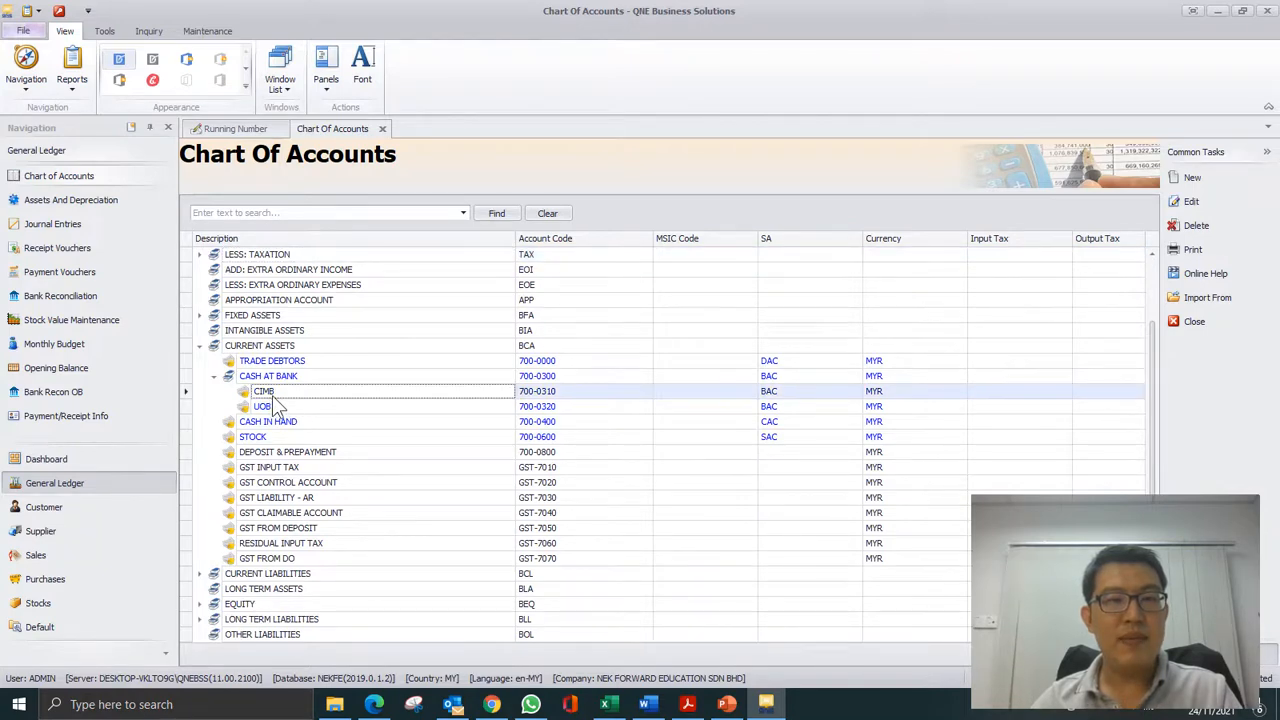
double_click(263, 391)
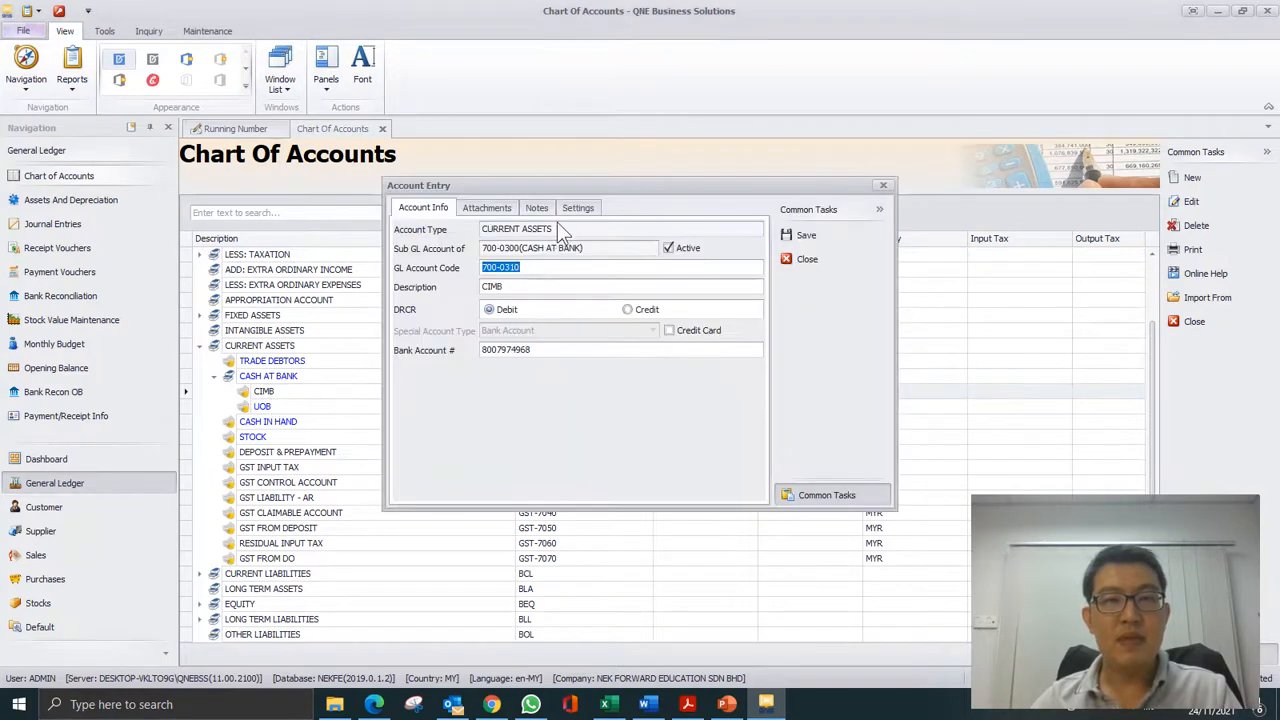
left_click(578, 207)
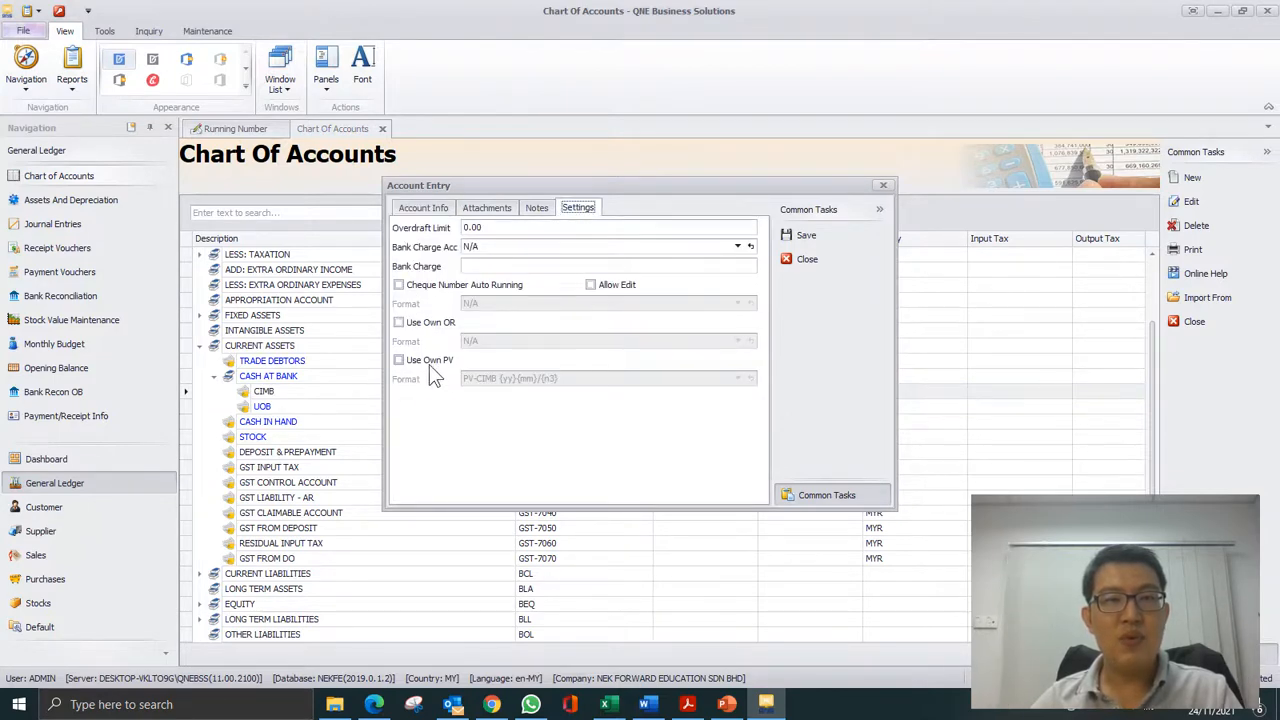
left_click(399, 359)
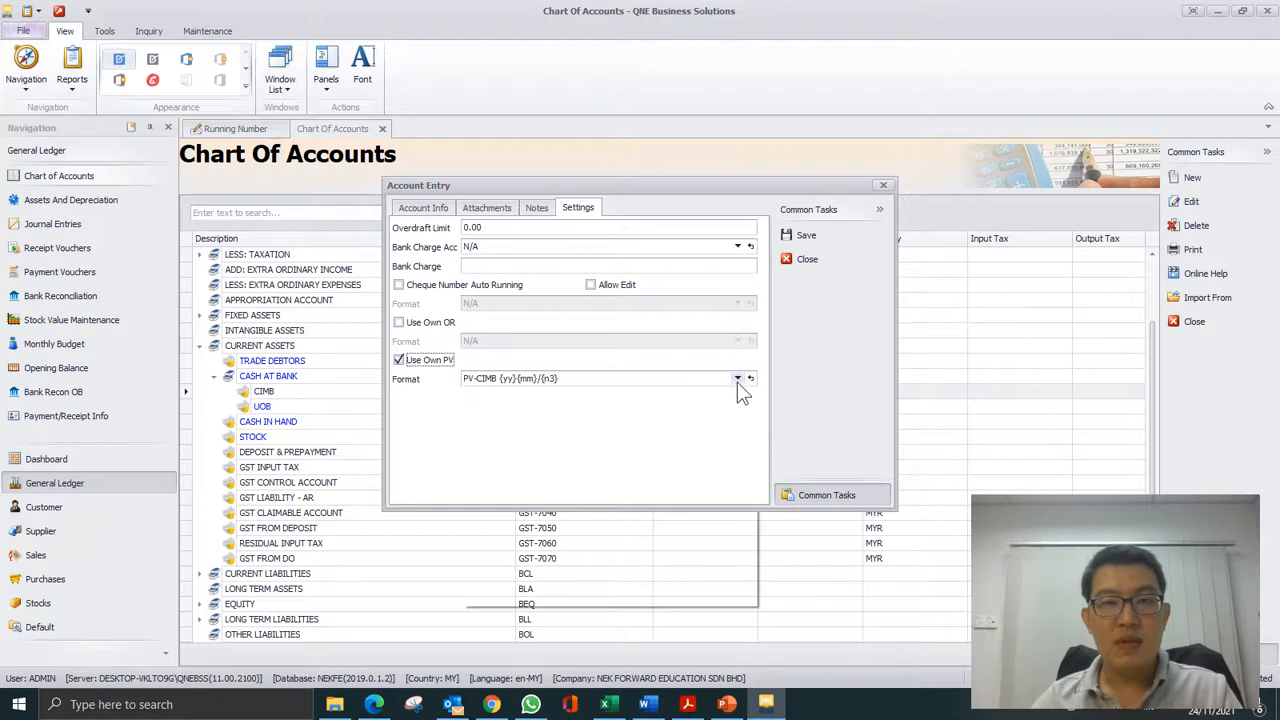
left_click(739, 378)
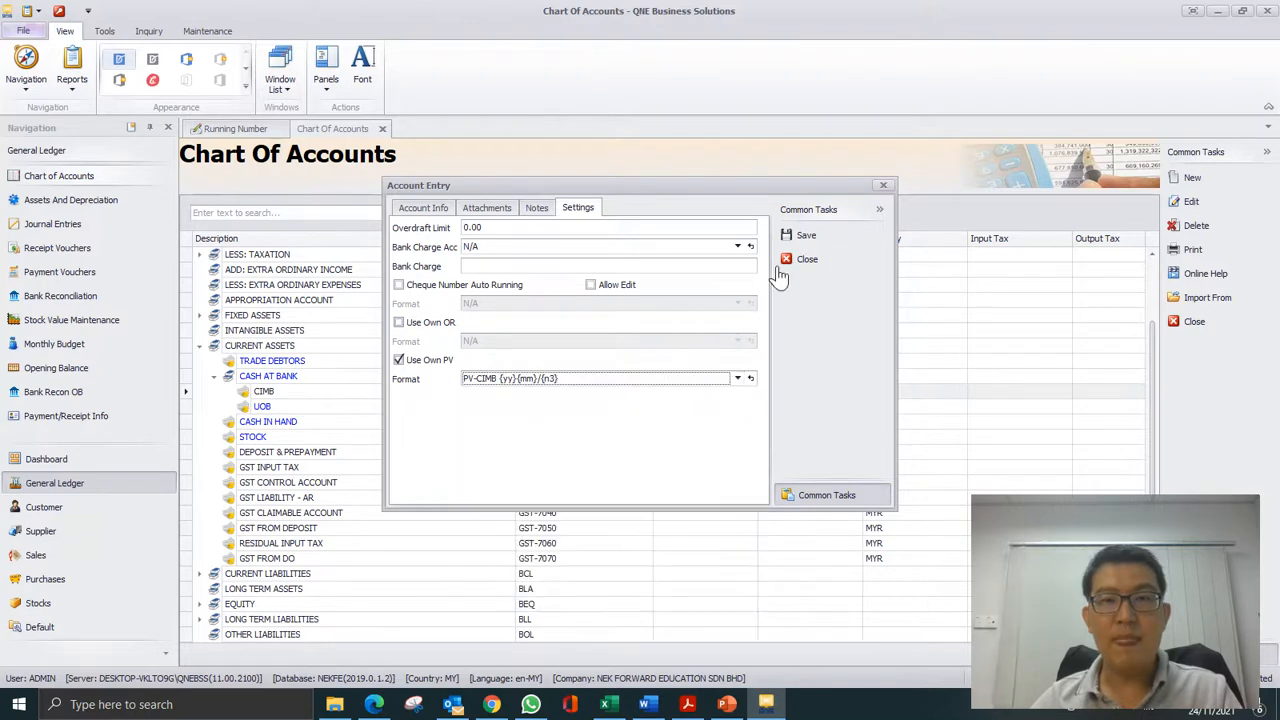
left_click(807, 259)
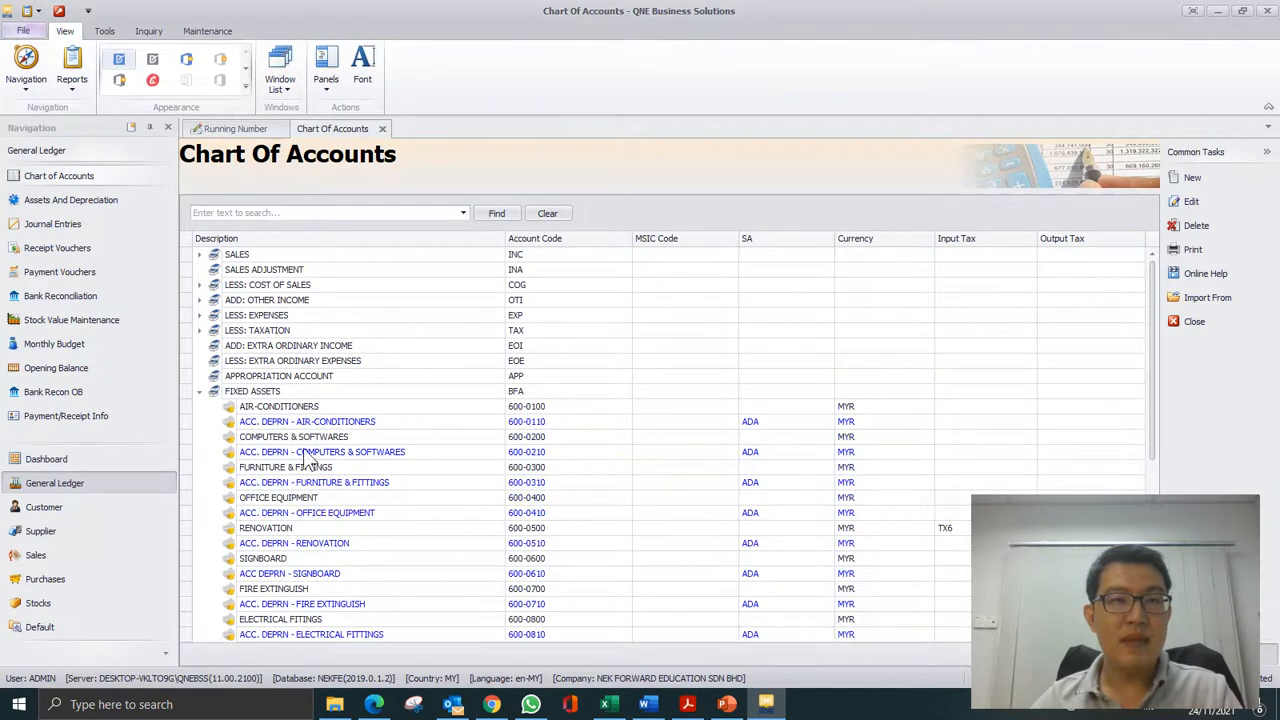
- Give the UOB bank account its own PV-UOB {yy}{mm}/{n3} payment voucher format
scroll("down", 3)
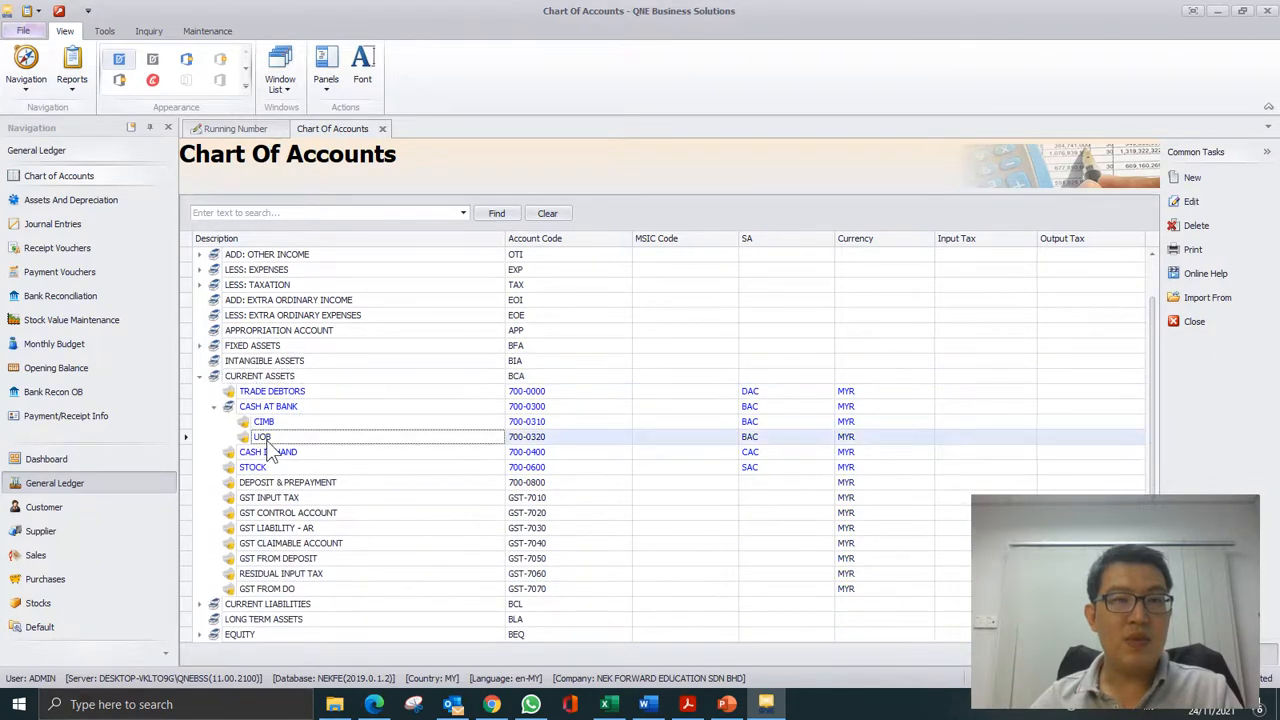
double_click(262, 437)
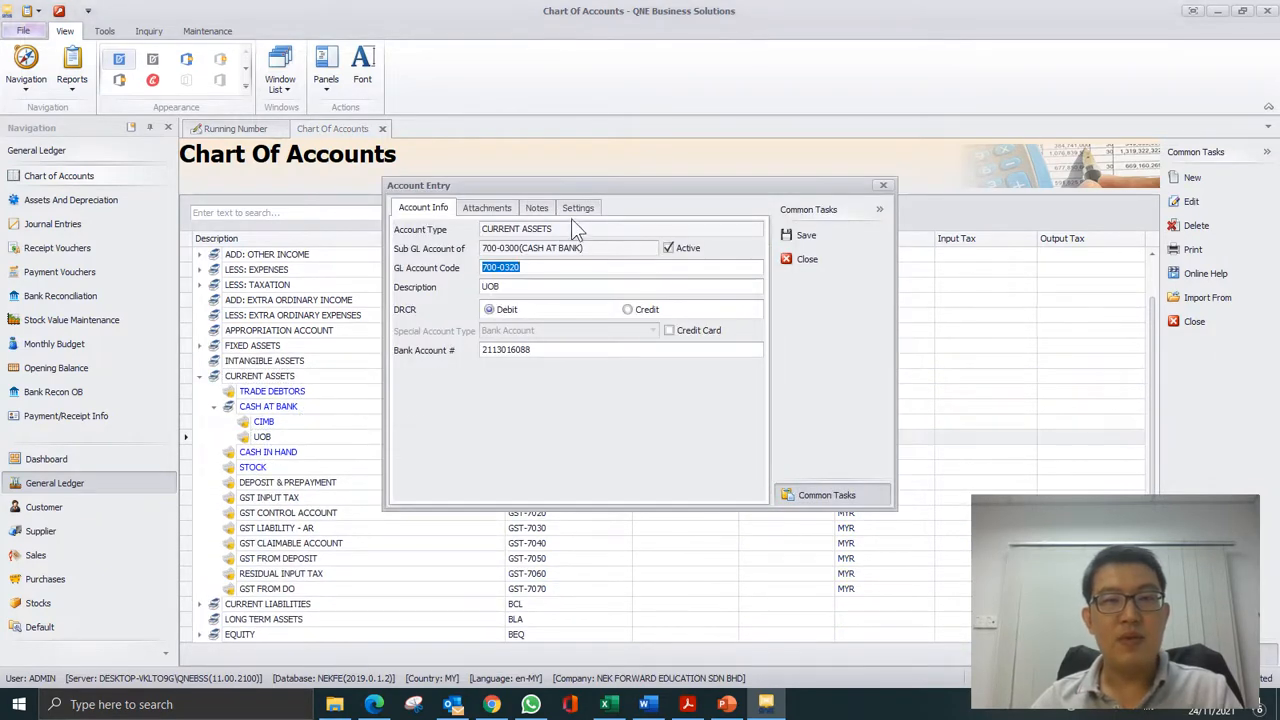
left_click(578, 207)
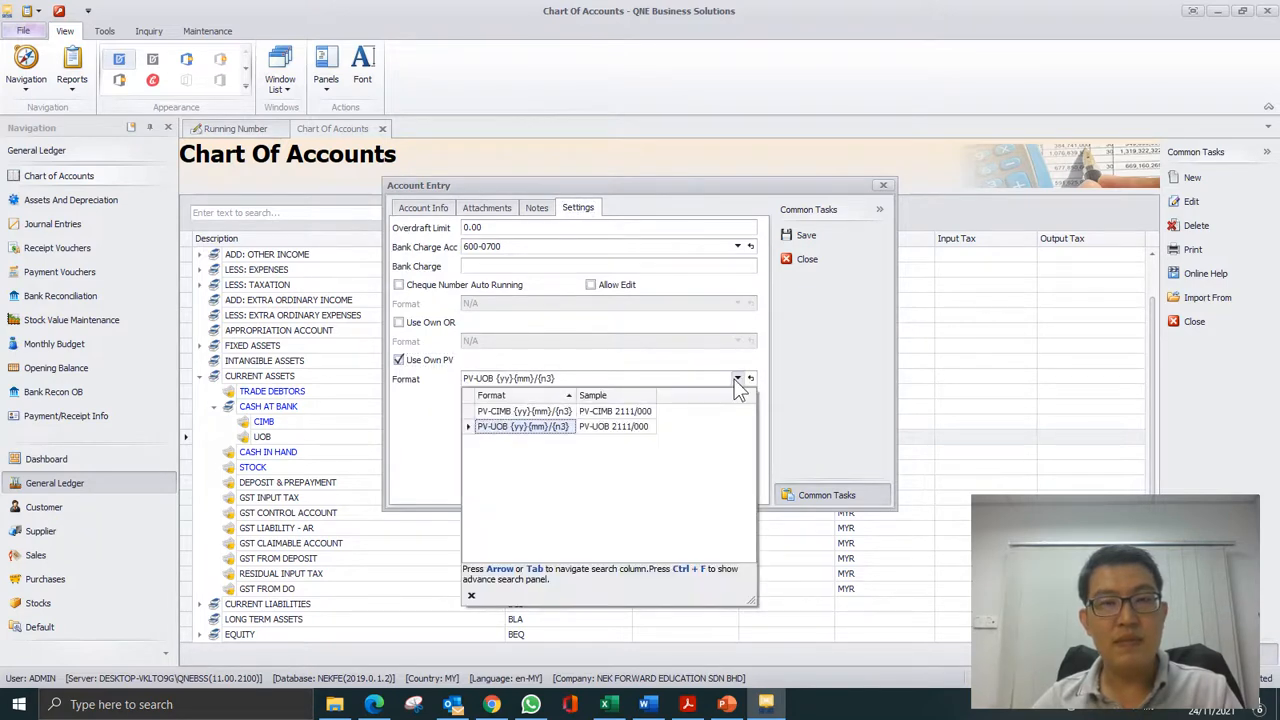
left_click(523, 426)
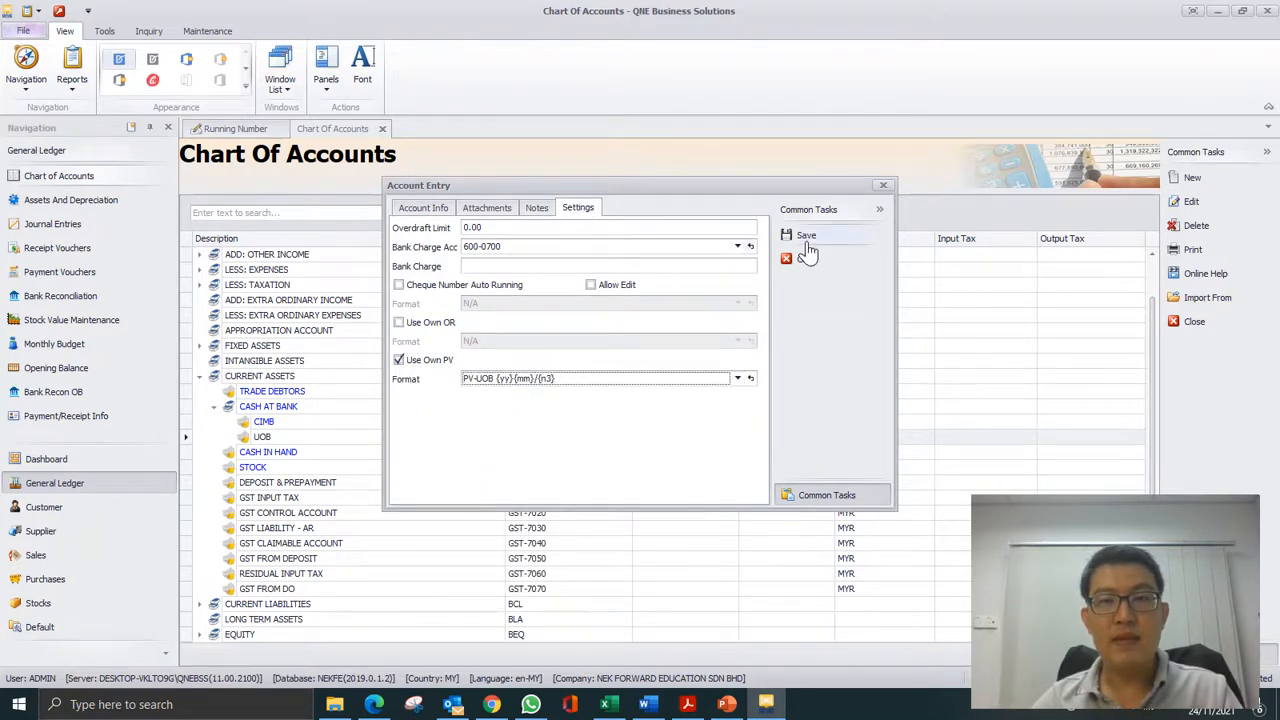
left_click(806, 235)
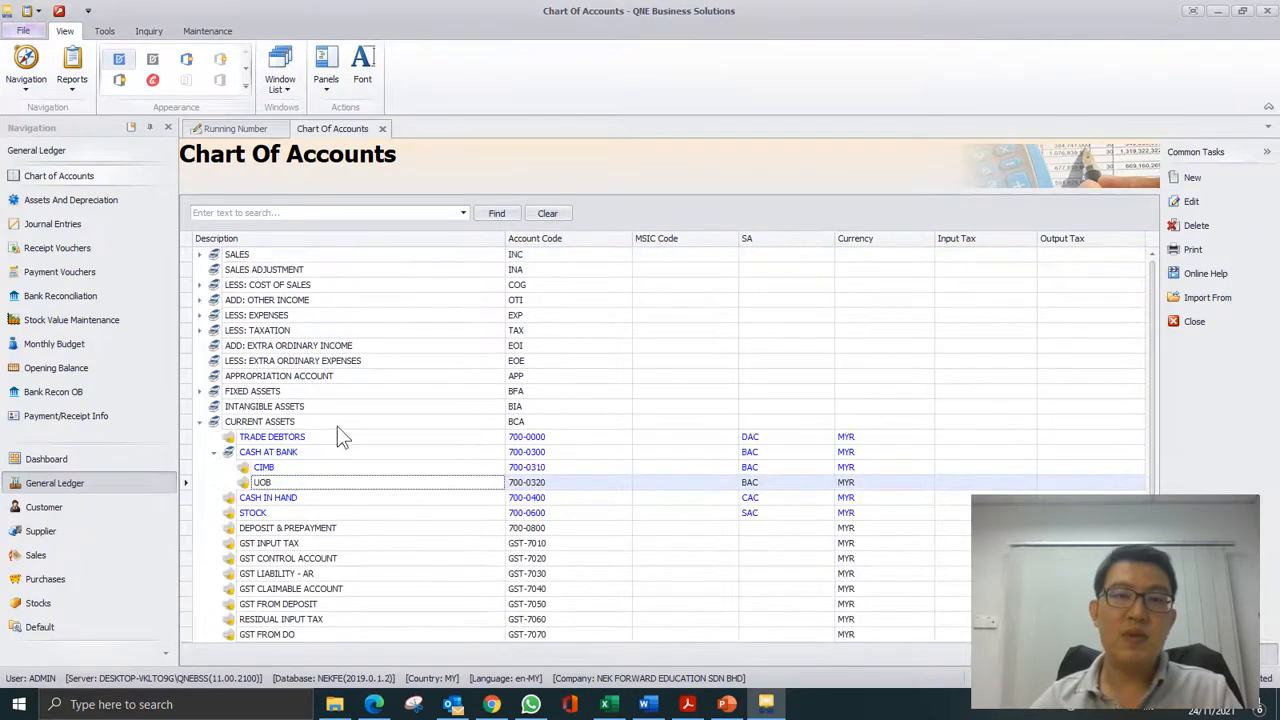
mouse_move(295, 318)
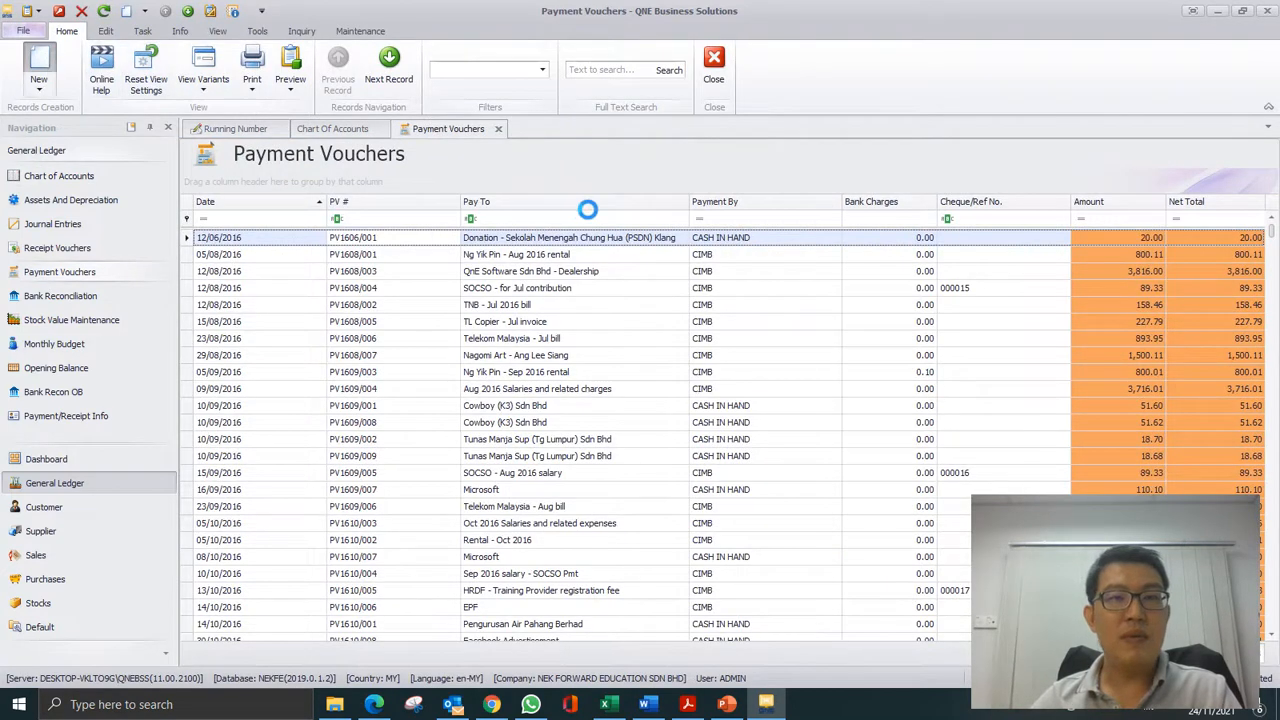
- Create a payment voucher paid by CIMB, auto-numbered PV-CIMB 2111/001
left_click(38, 65)
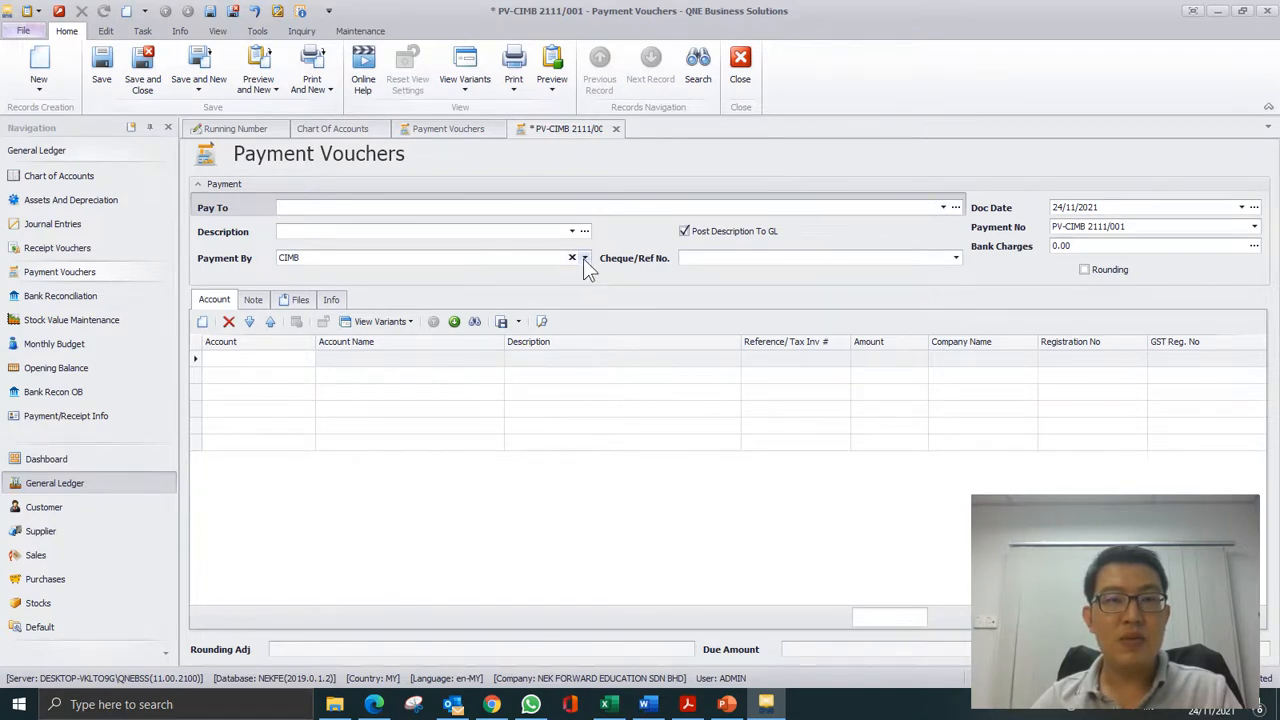
left_click(585, 258)
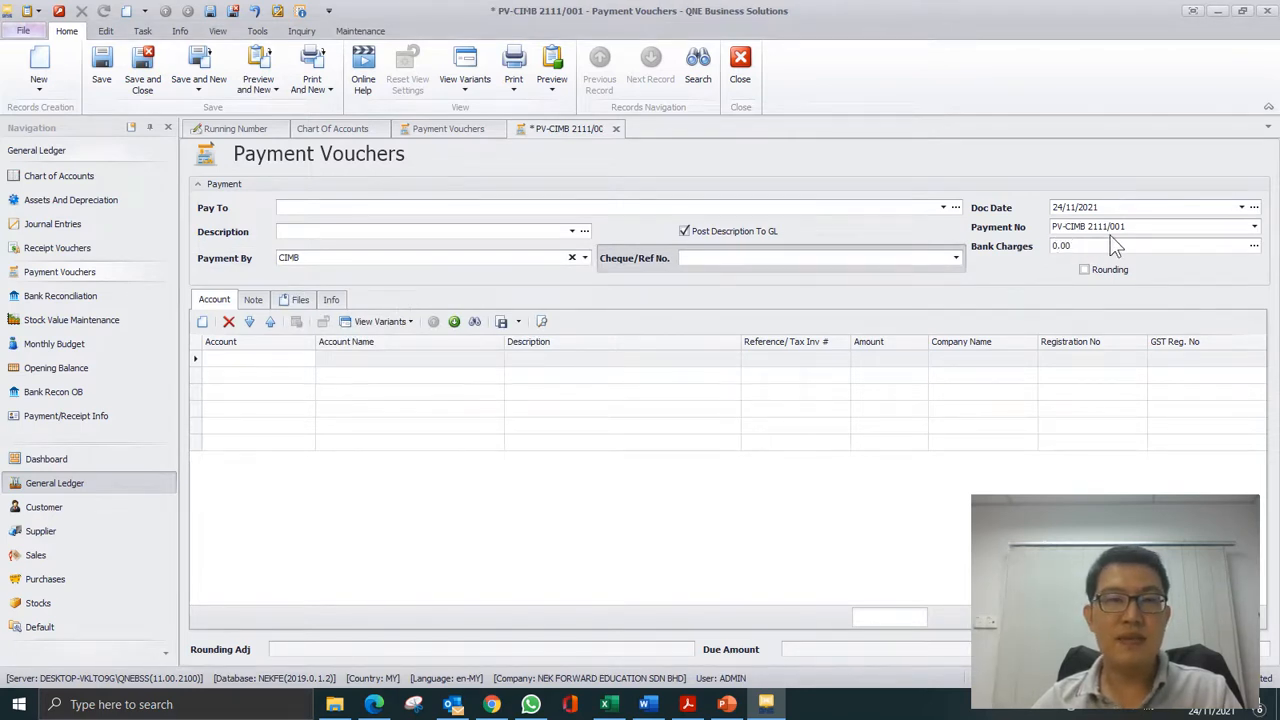
left_click(810, 258)
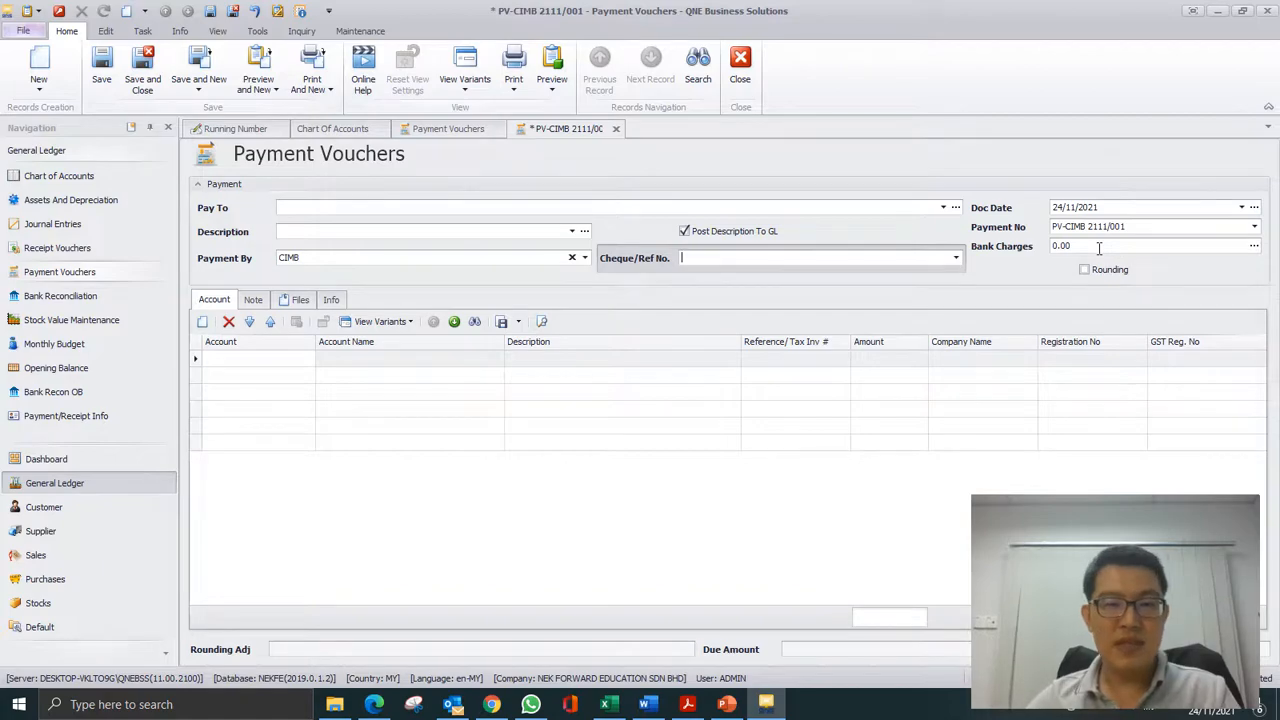